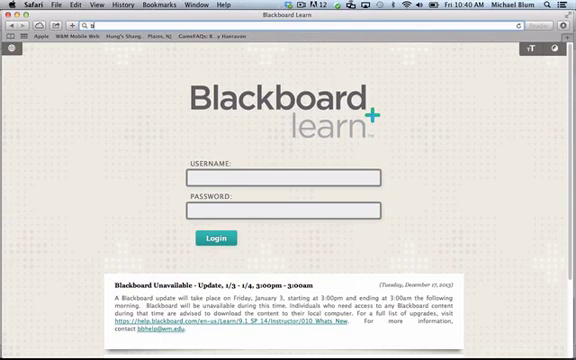
Navigate Safari to bbhelper.wm.edu
text(bbhelper.wm)
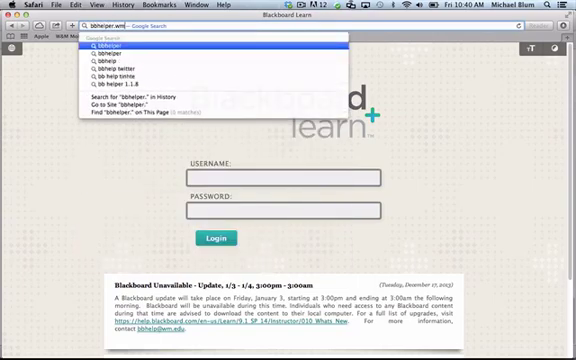
text(bbhelper.wm.edu/courses/login_cas.cfm)
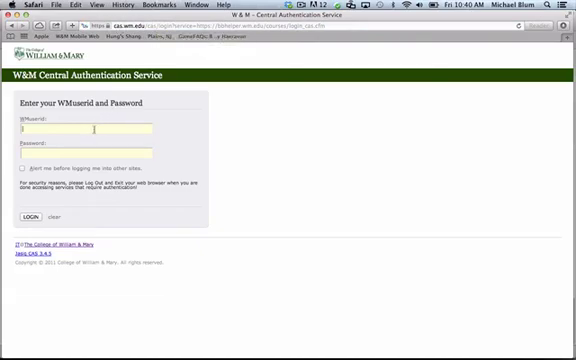
text(bhl)
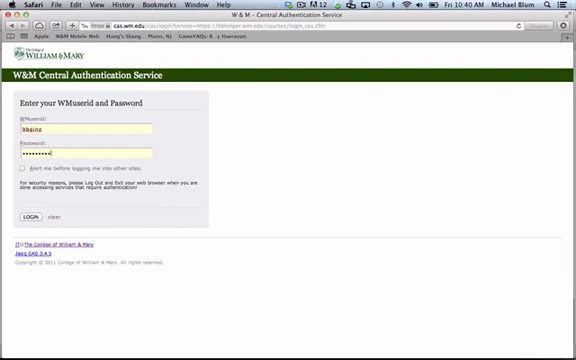
click(28, 217)
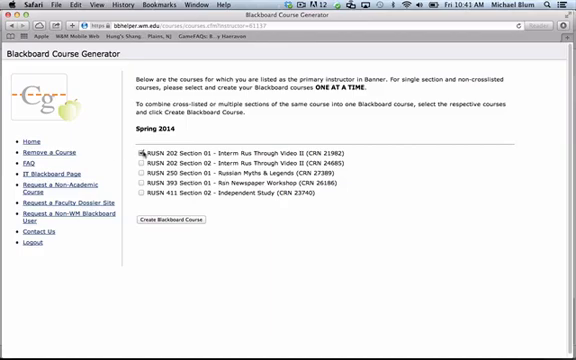
Select RUSN 202 Section 01 for the combined Spring 2014 course
click(139, 164)
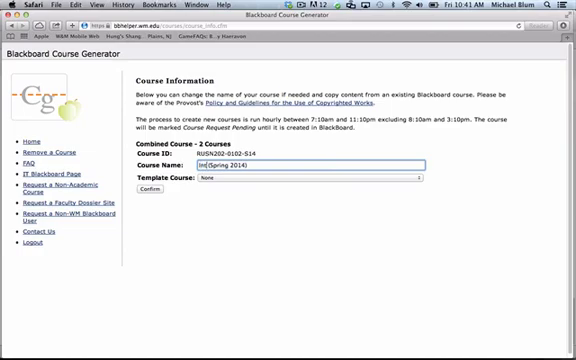
Rename the RUSN202-0102-S14 course to 'Intermediate (Spring 2014)'
text(Intermediate)
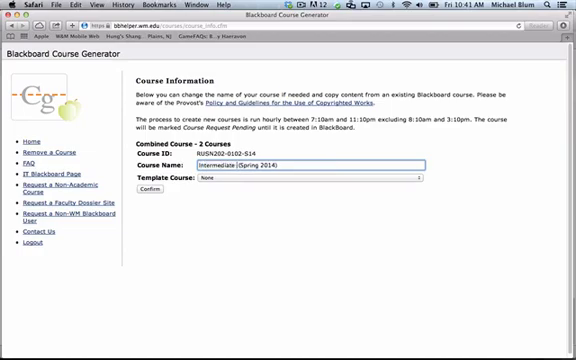